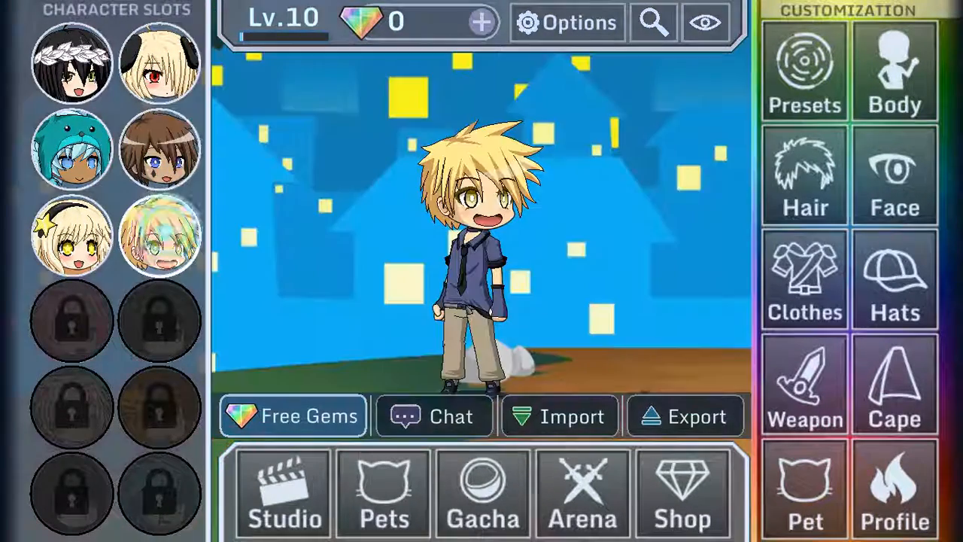
Browse the teal bear-hat character and the blonde star-clip girl's face options, then return home
click(73, 149)
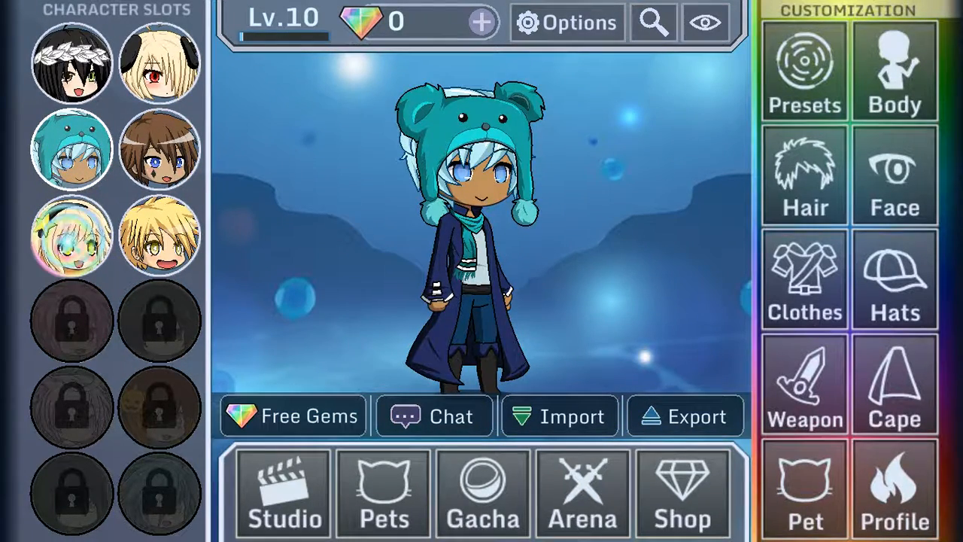
click(71, 235)
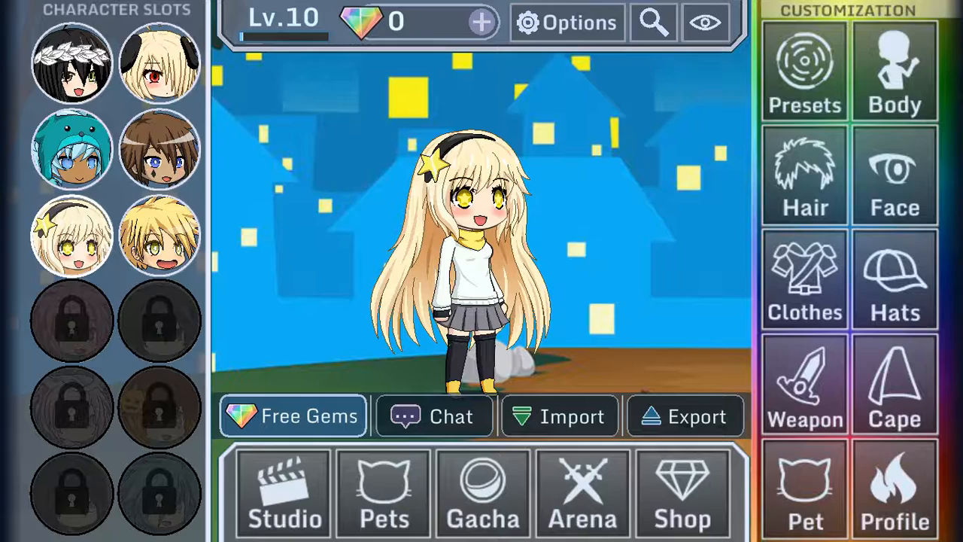
click(895, 175)
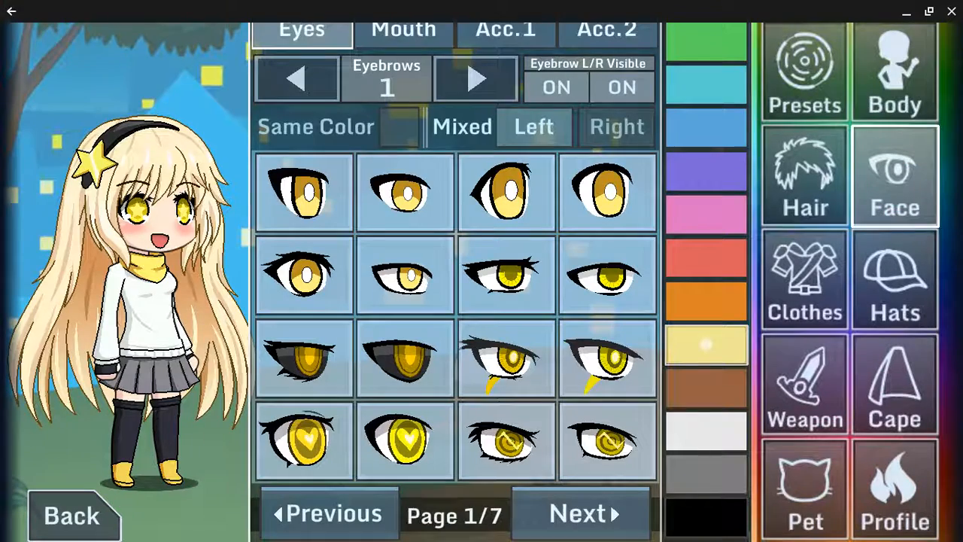
click(404, 29)
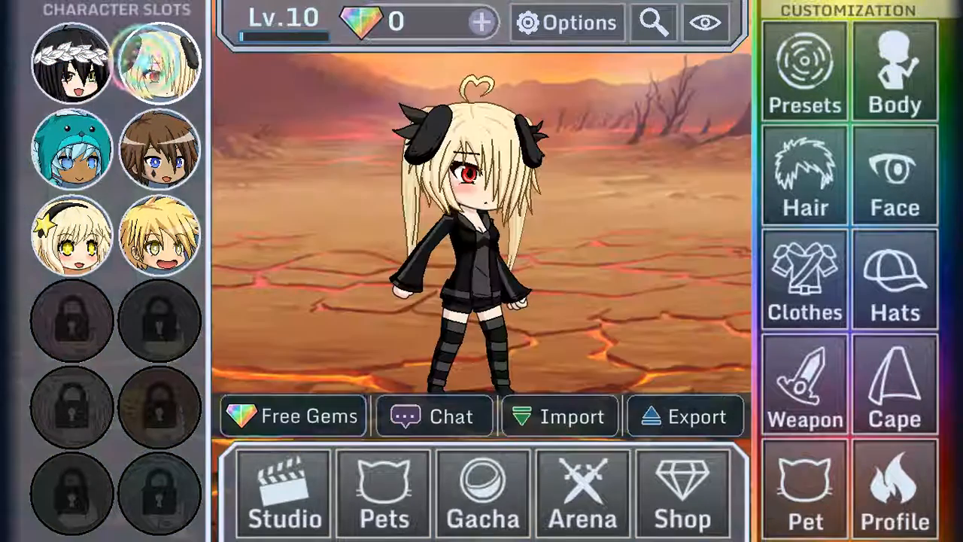
View the brown-haired boy's hair options and close the advertisement
click(158, 64)
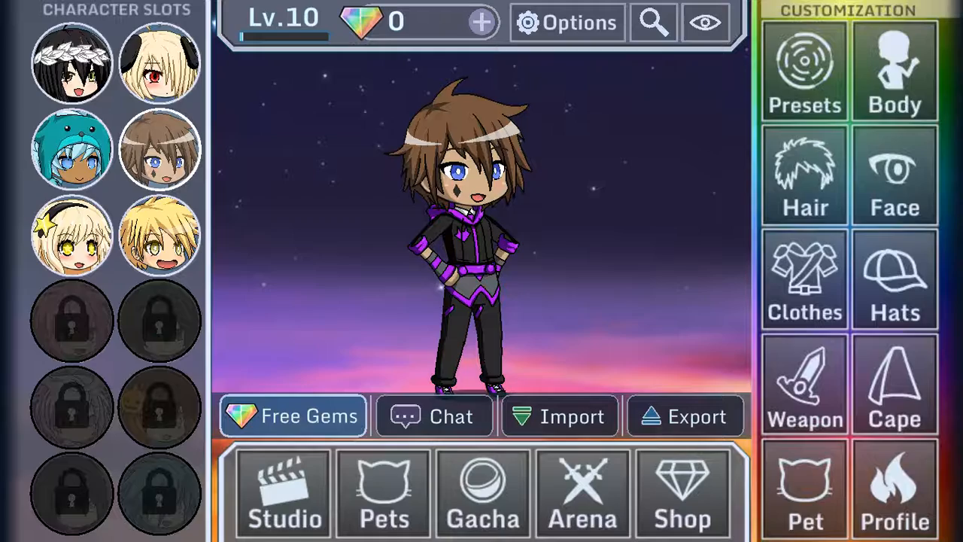
click(804, 175)
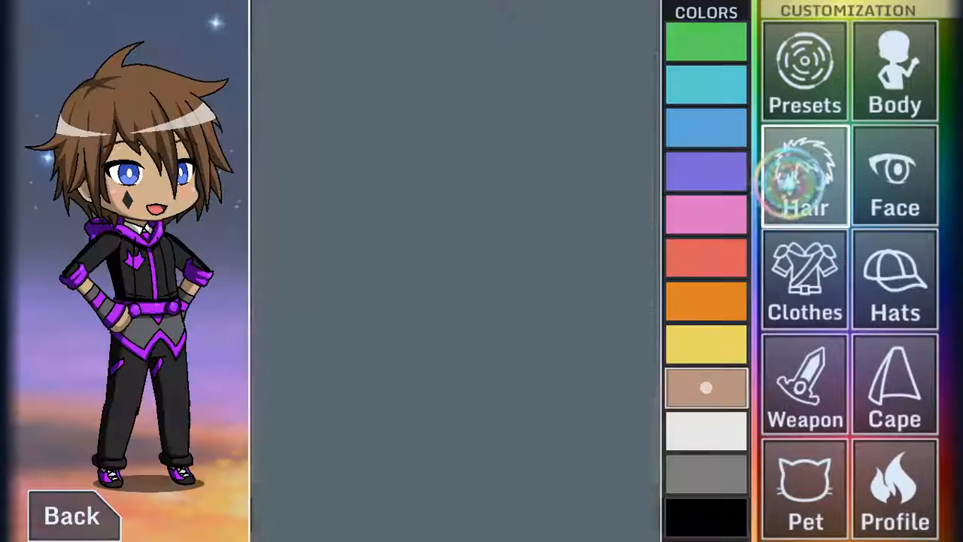
click(804, 175)
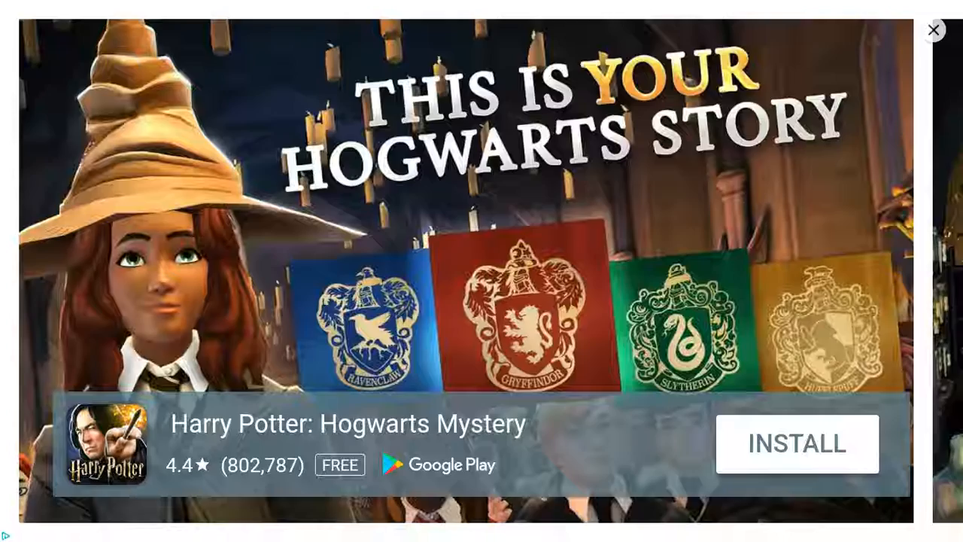
click(933, 30)
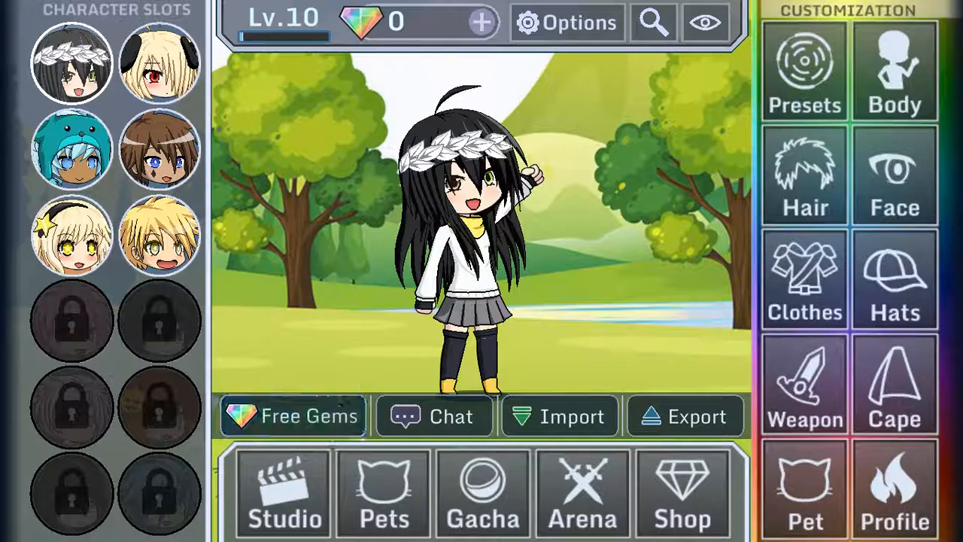
Remove the teal bear-hat character and the other characters from the Studio playground scene
click(283, 493)
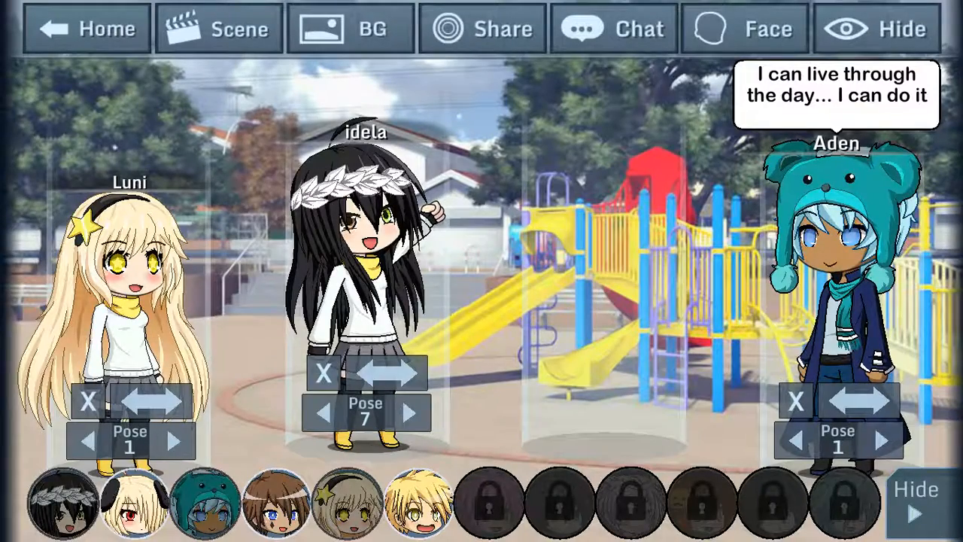
click(796, 399)
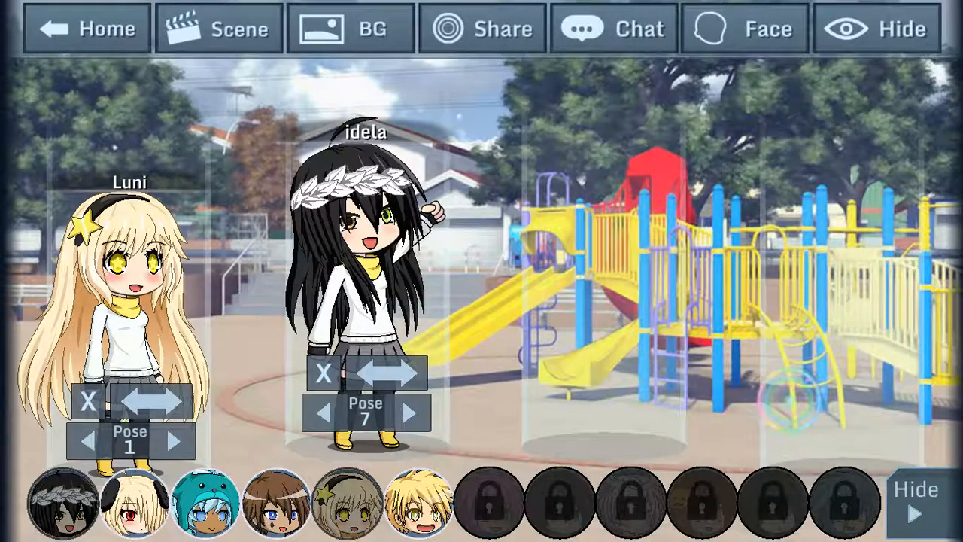
click(900, 29)
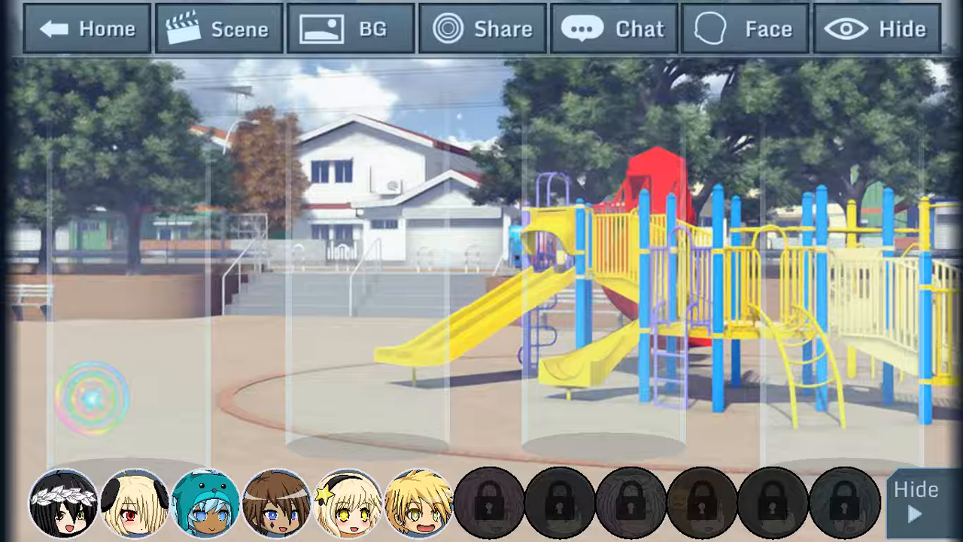
click(371, 29)
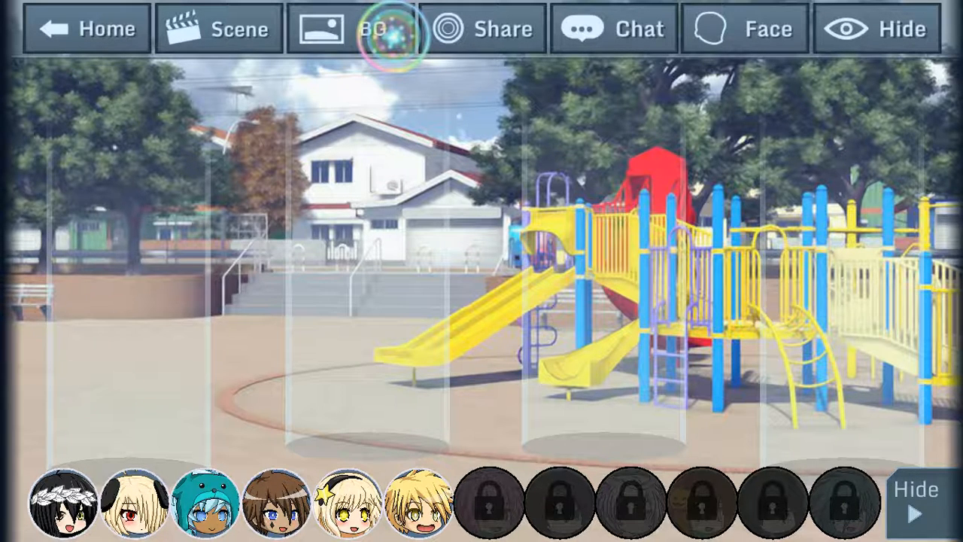
Set the floating-platforms background, a single centred laurel girl, and capture a screenshot
click(349, 29)
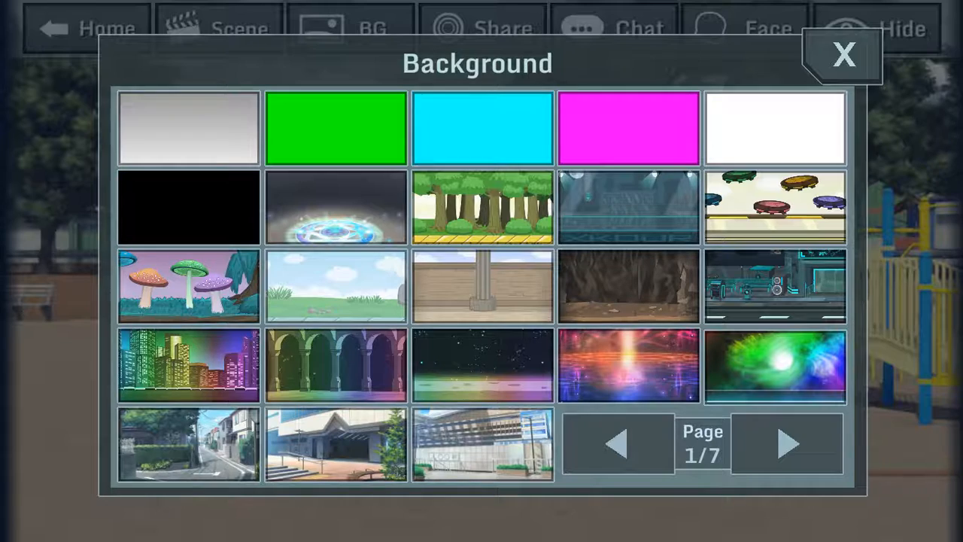
click(843, 55)
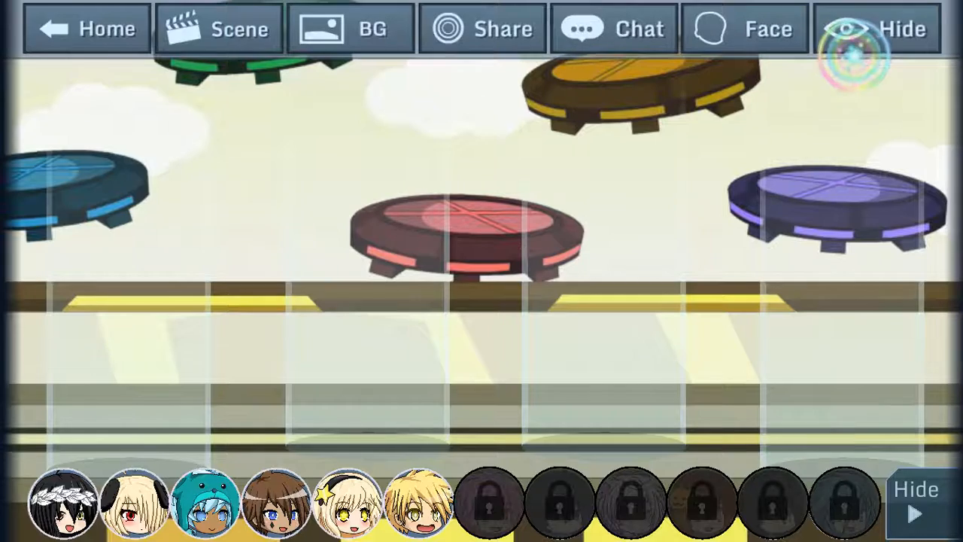
click(219, 29)
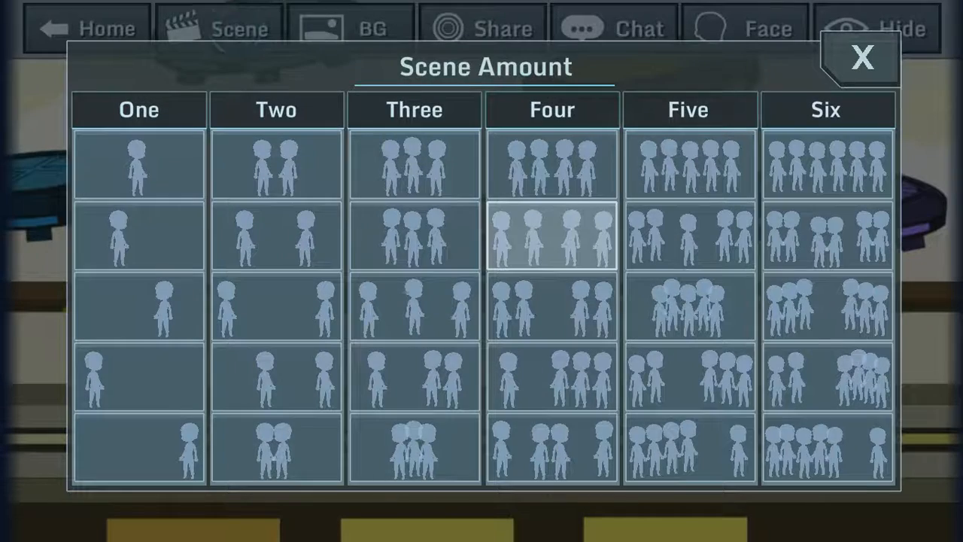
click(139, 164)
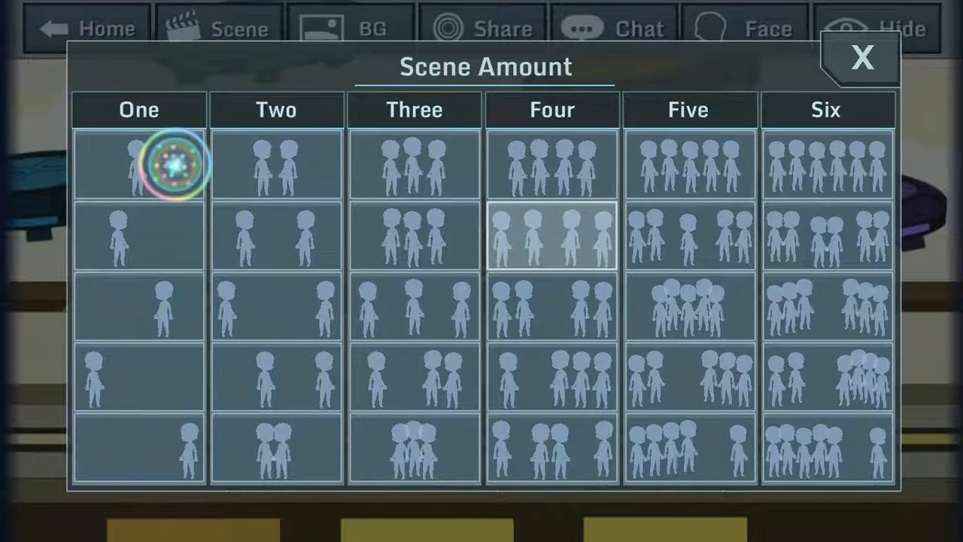
click(861, 59)
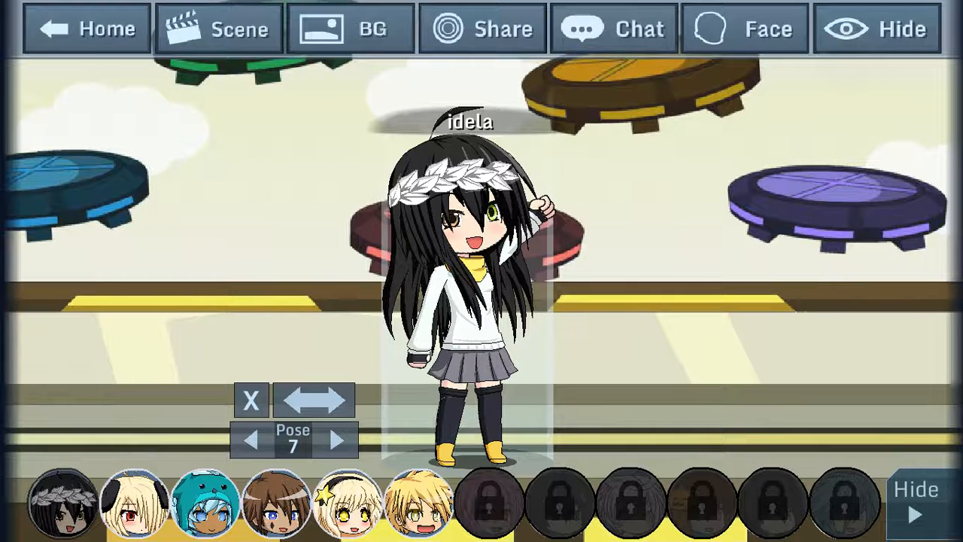
click(900, 29)
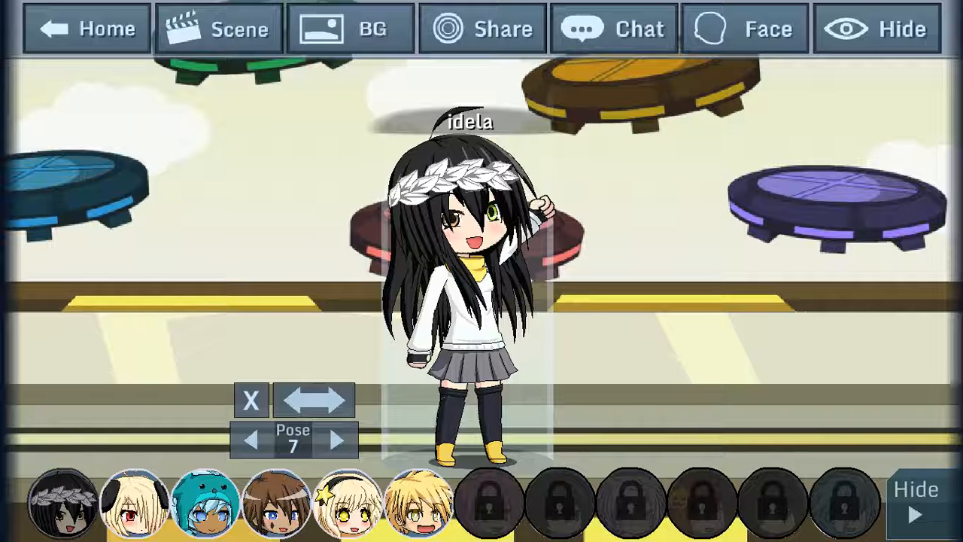
click(335, 440)
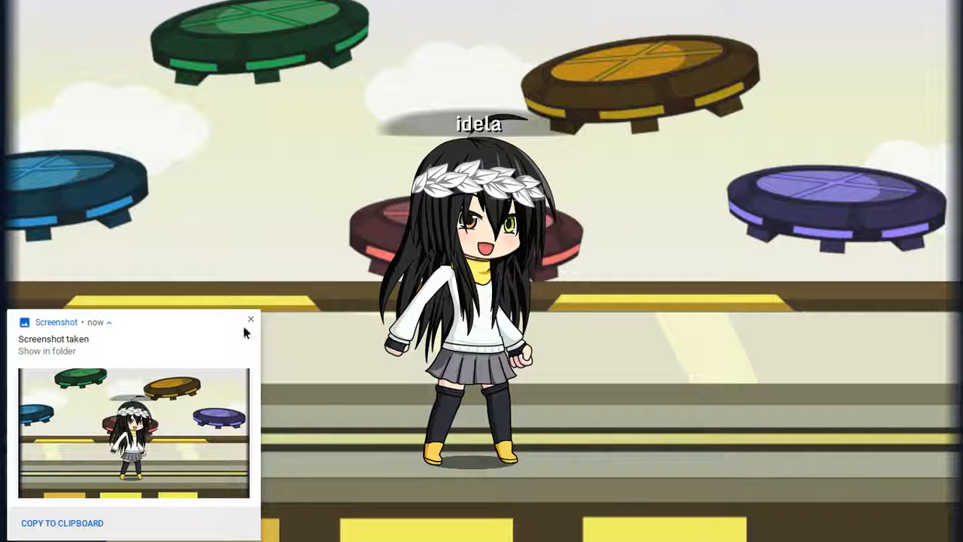
Dismiss the 'Screenshot taken' notification and exit Gacha Studio
click(251, 319)
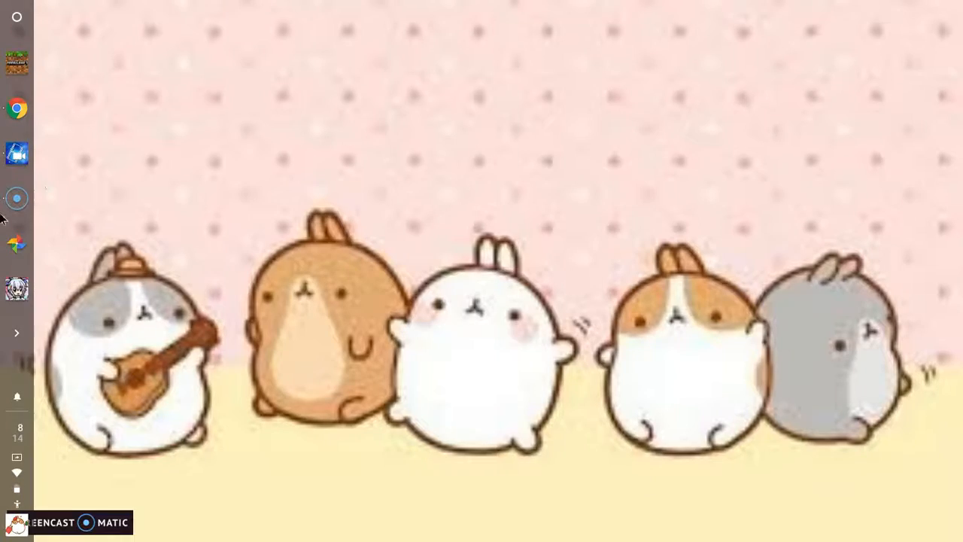
Launch PowerDirector from the shelf icon
click(17, 153)
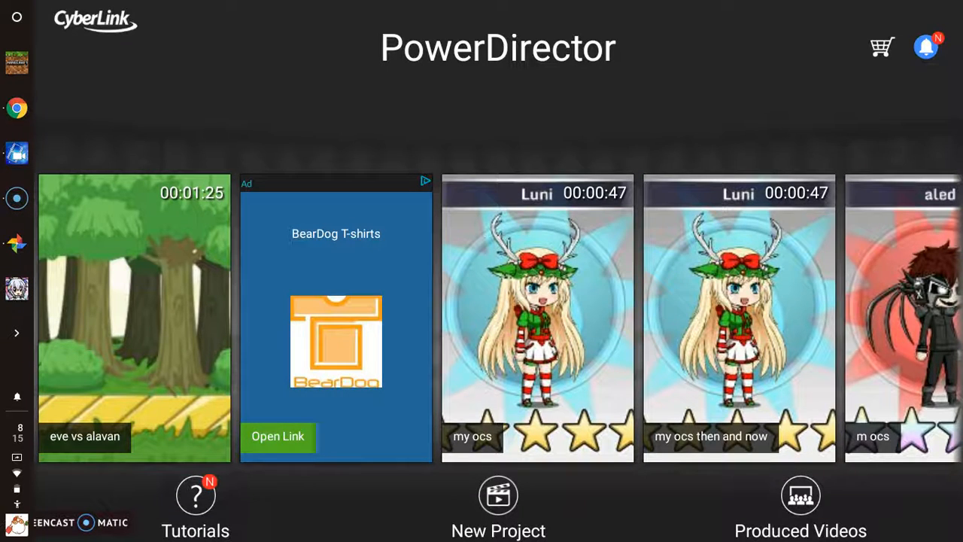
Create a new 16:9 project named 'djcSlbuhfi'
click(498, 494)
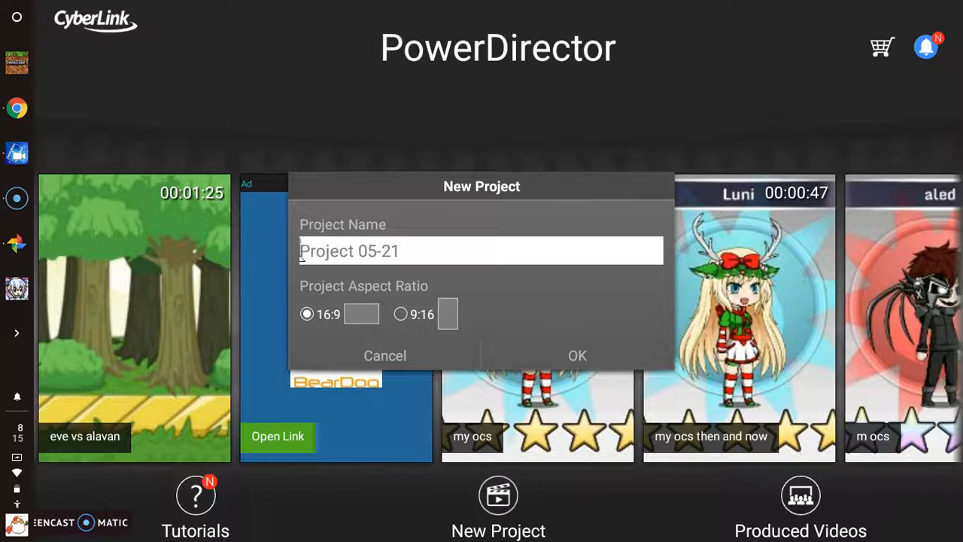
text(djcSlbuhfi)
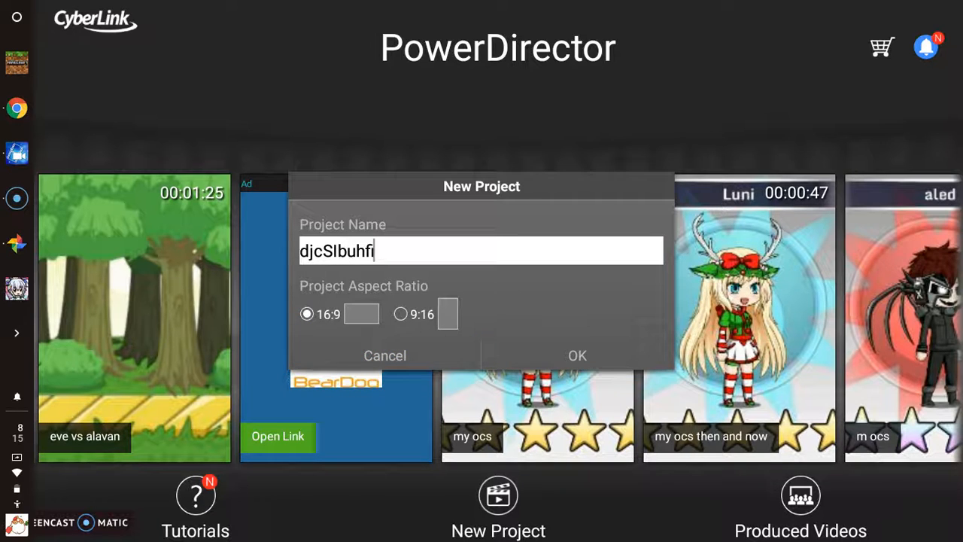
click(577, 355)
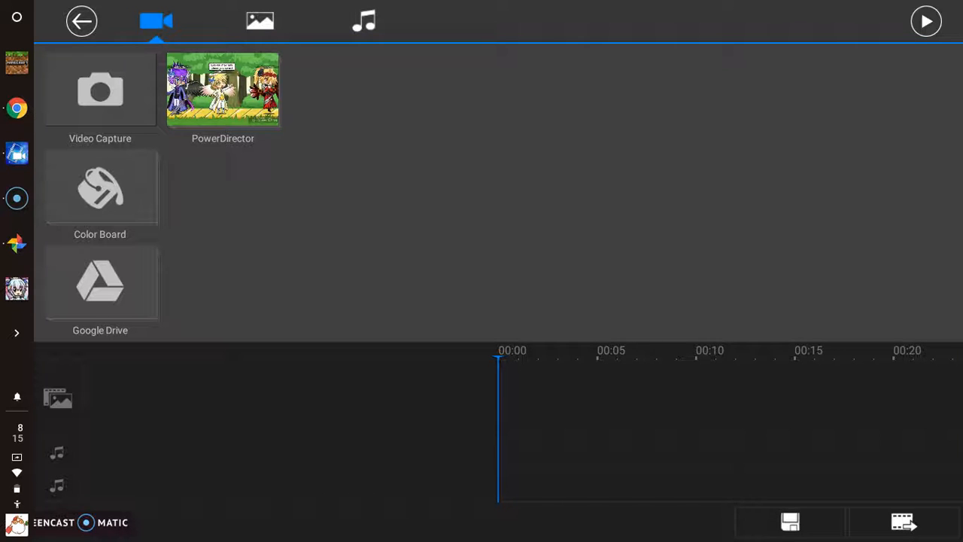
Add both Screenshot 2018-05-21 images from Download to the timeline, then view the music library
click(260, 21)
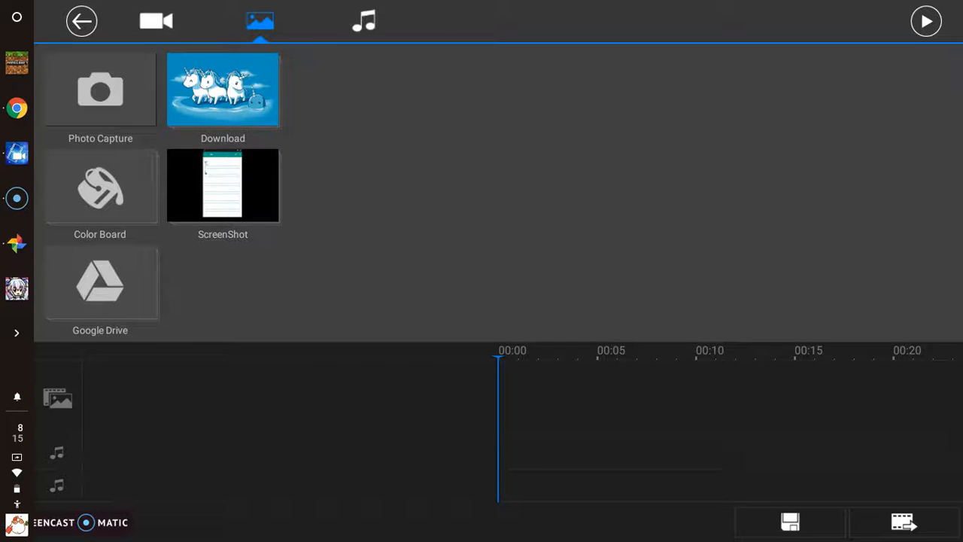
click(223, 90)
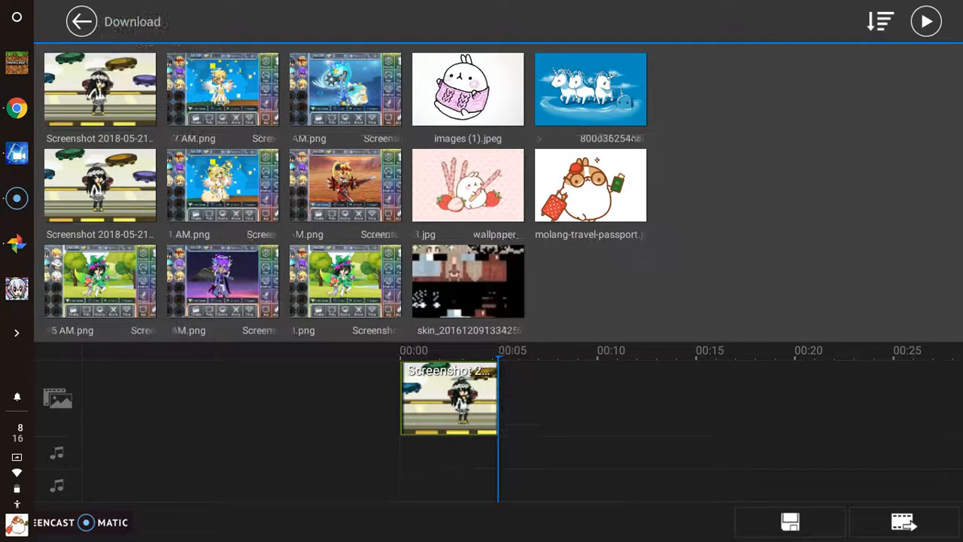
click(82, 21)
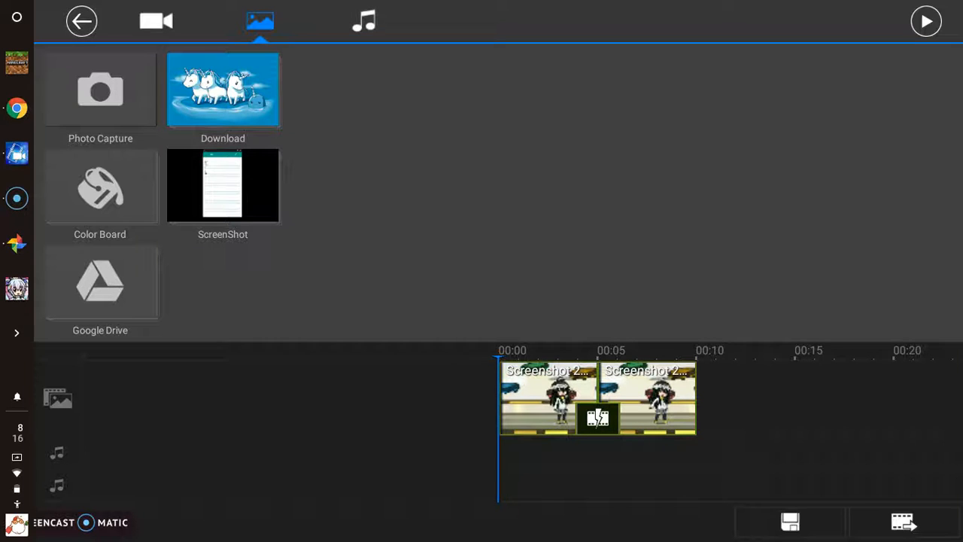
click(363, 21)
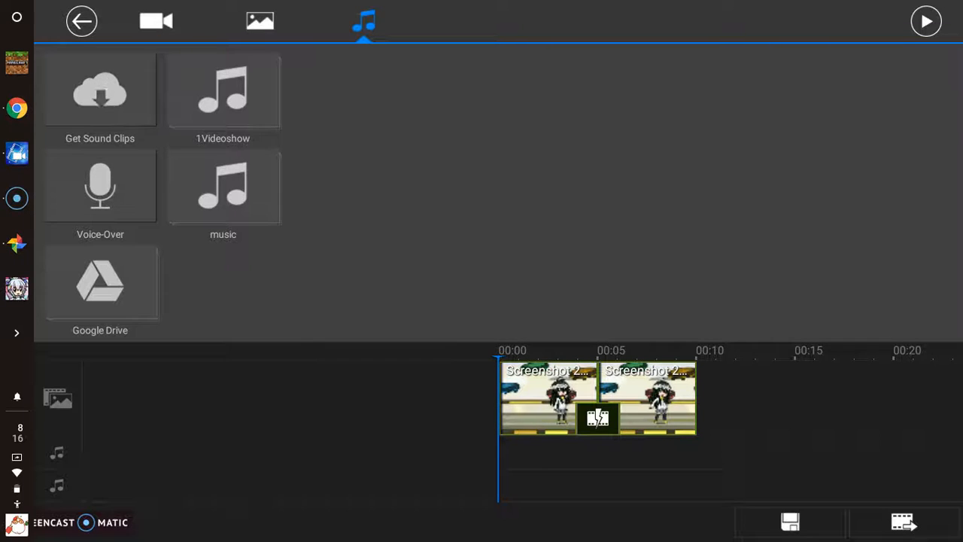
Open the full editing screen previewing the two-screenshot slideshow
click(260, 20)
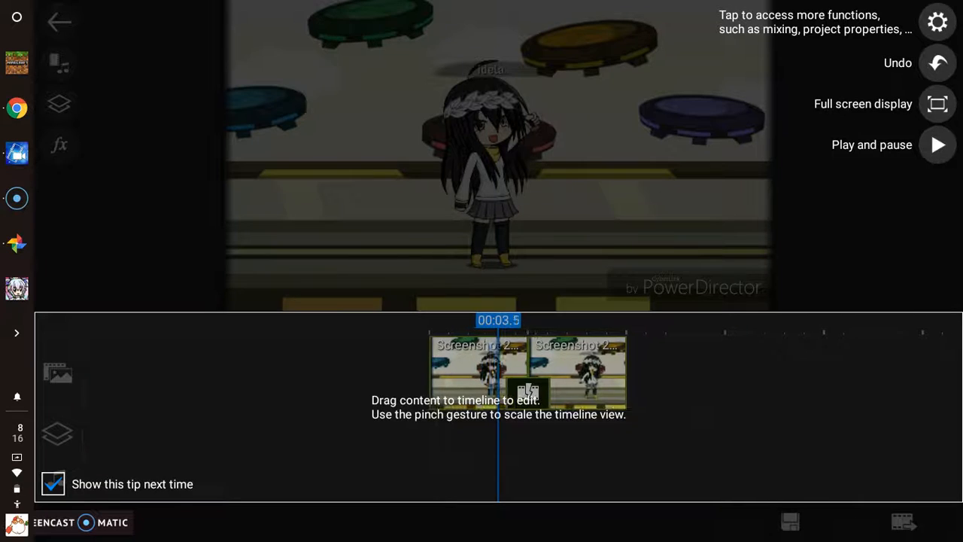
Dismiss the timeline tip, play then pause the slideshow, and save
click(936, 144)
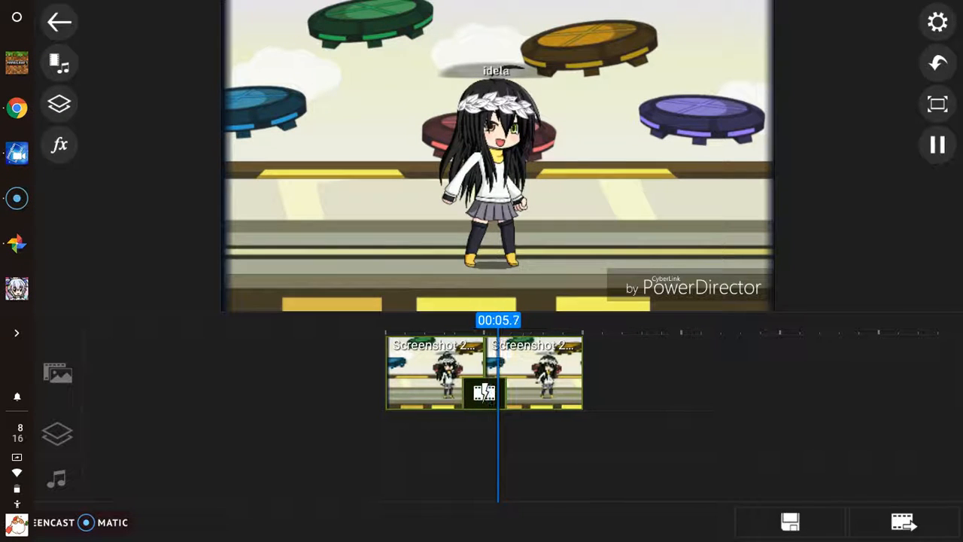
click(937, 144)
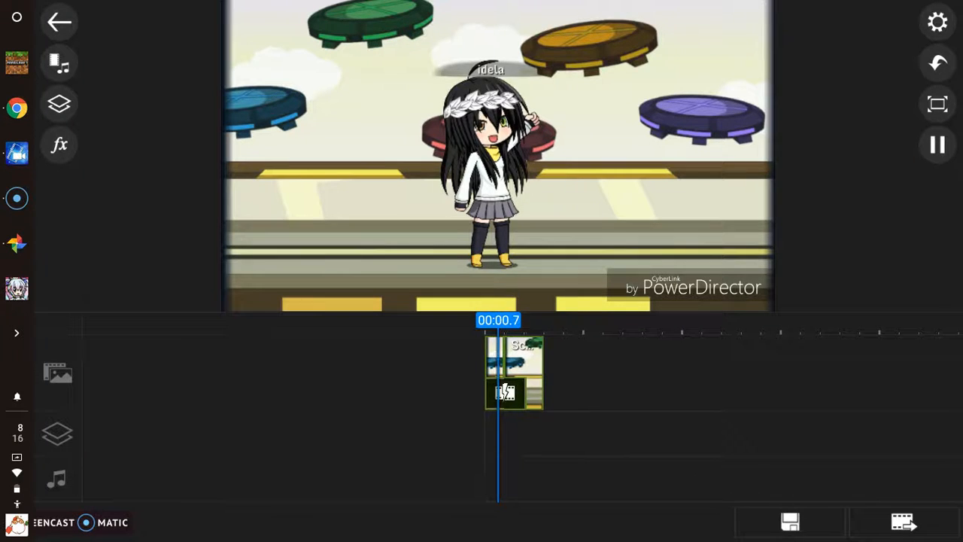
click(936, 145)
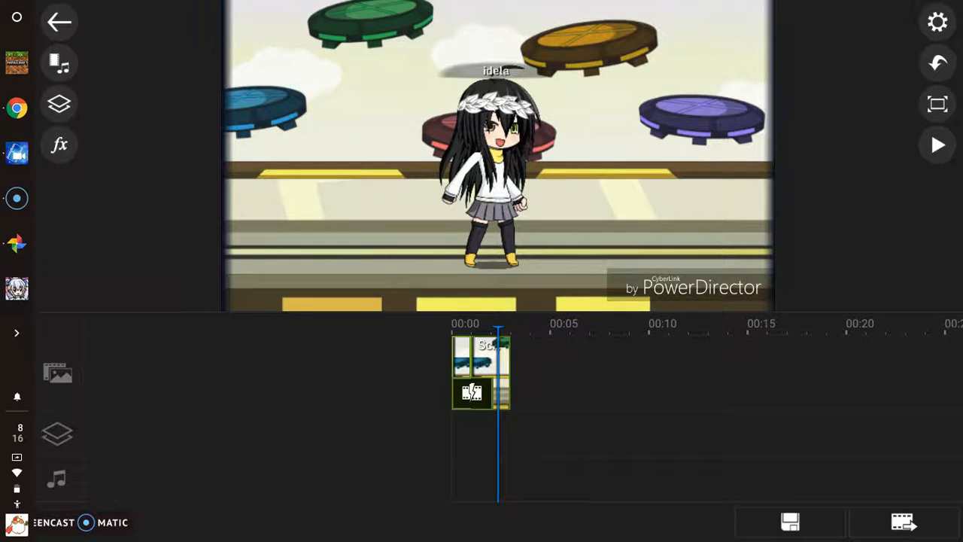
click(790, 521)
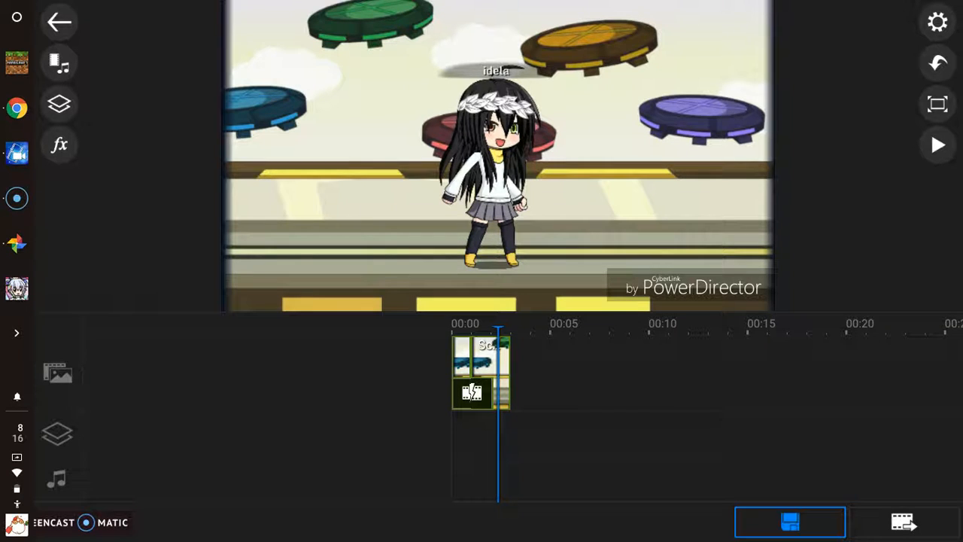
Save, go back to the projects list, and open the three-second djcSlbuhfi project's details
click(789, 522)
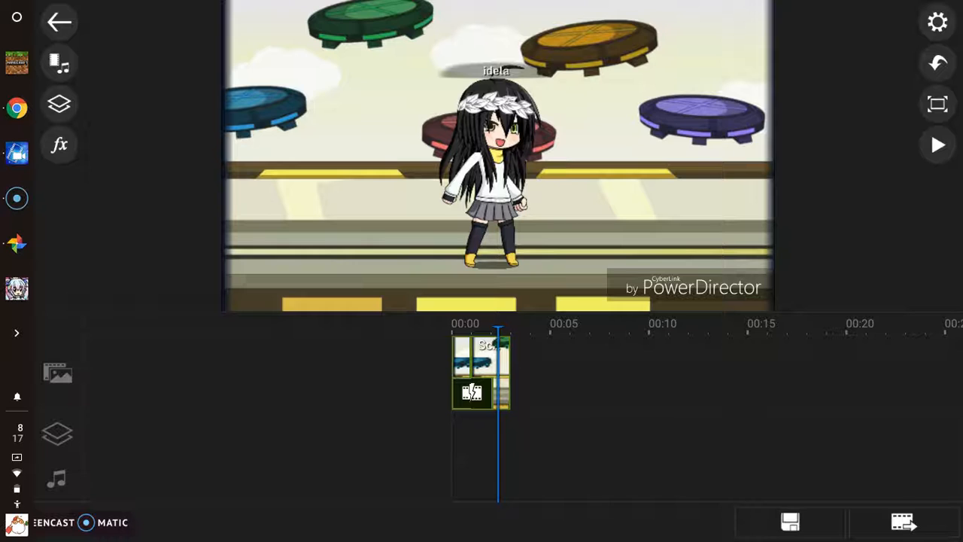
mouse_move(16, 198)
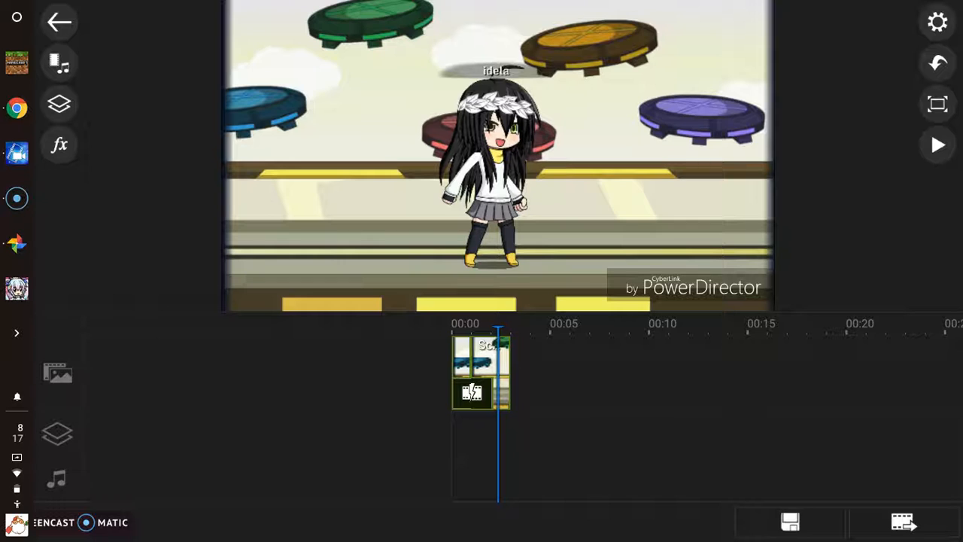
click(60, 21)
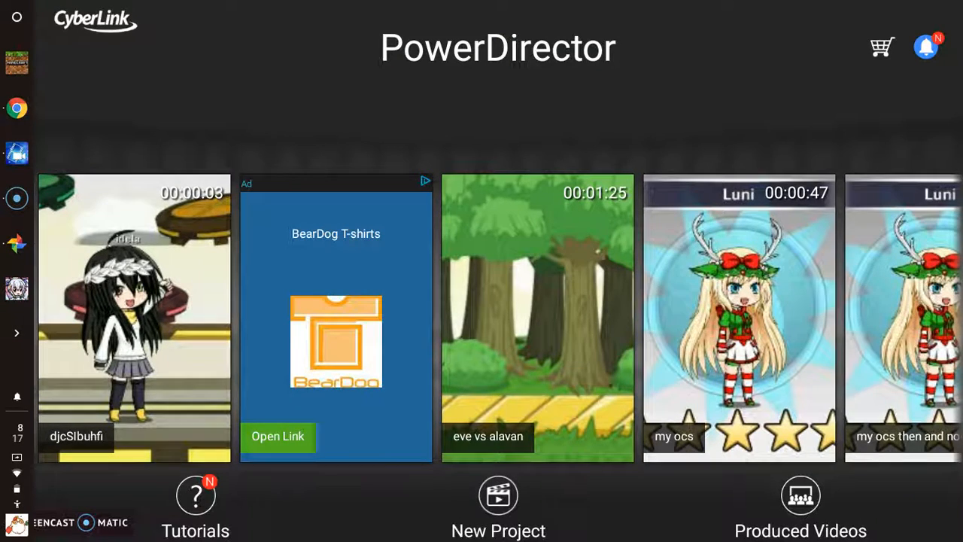
click(134, 316)
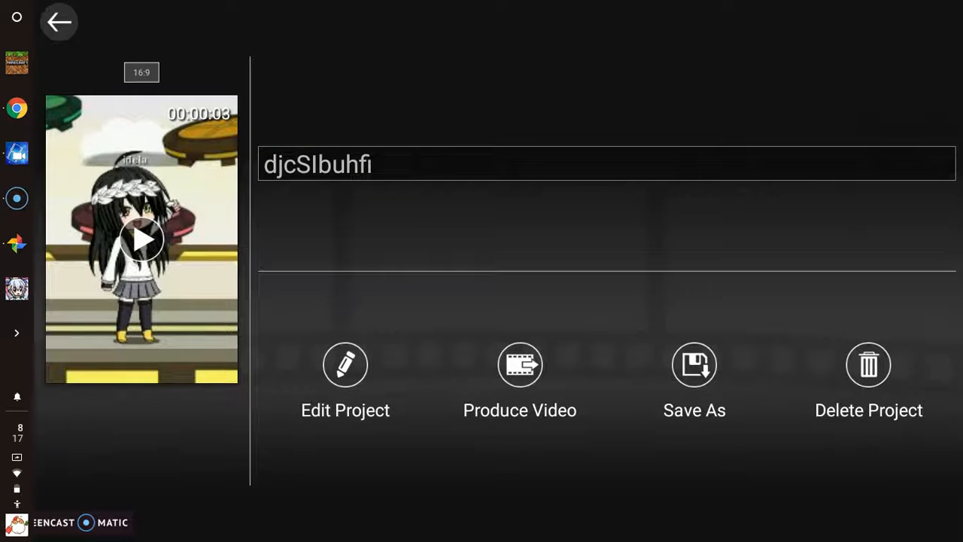